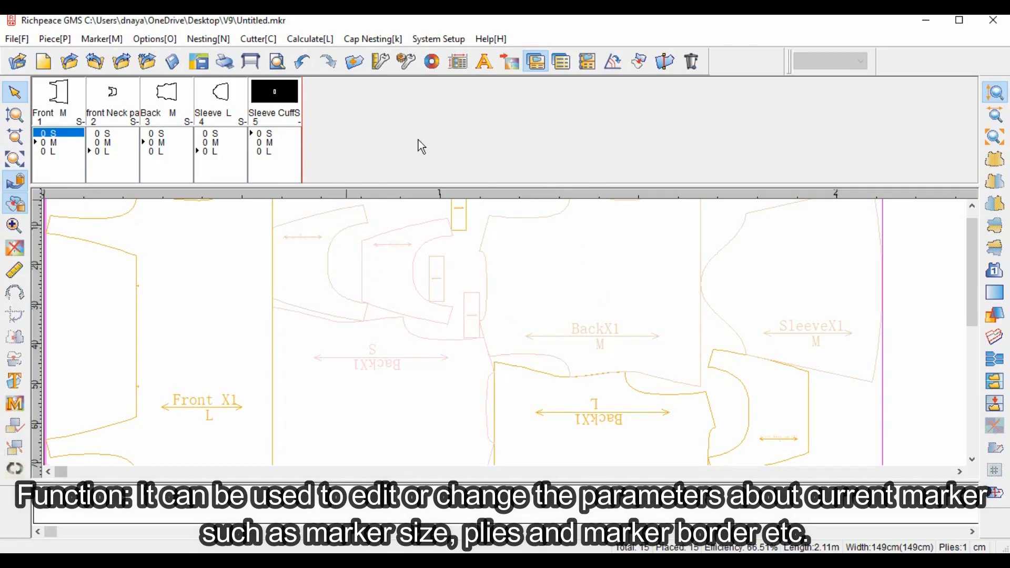
mouse_move(561, 199)
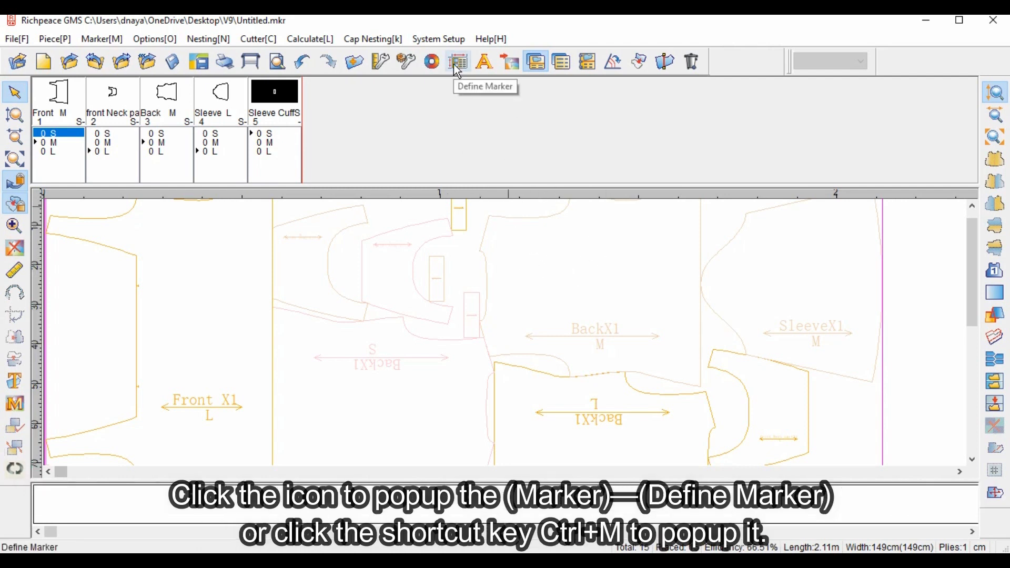
Step: Enter 'Kurti' as the comment in the Marker Definitions dialog
click(457, 61)
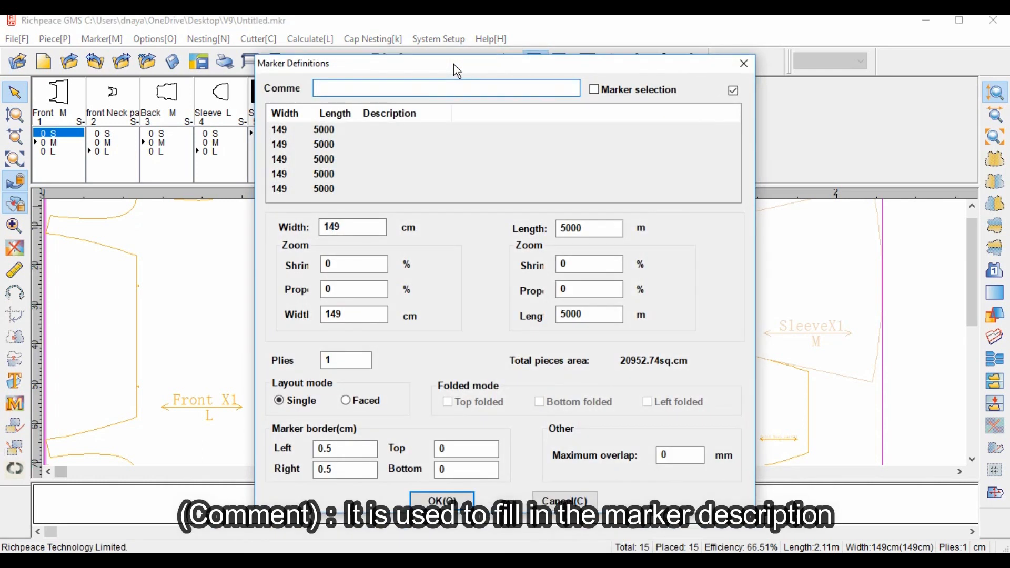
click(446, 87)
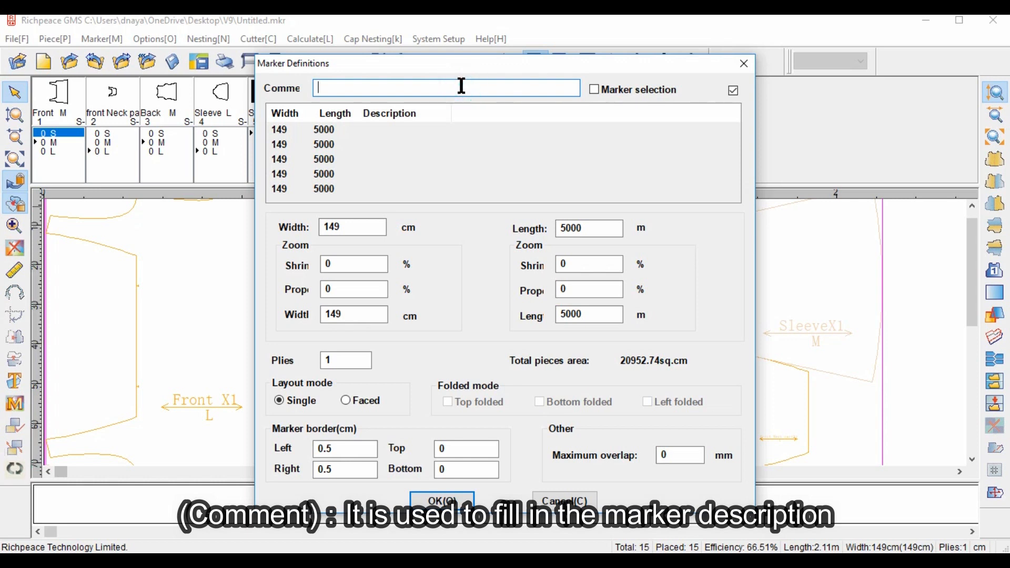
text(Kur)
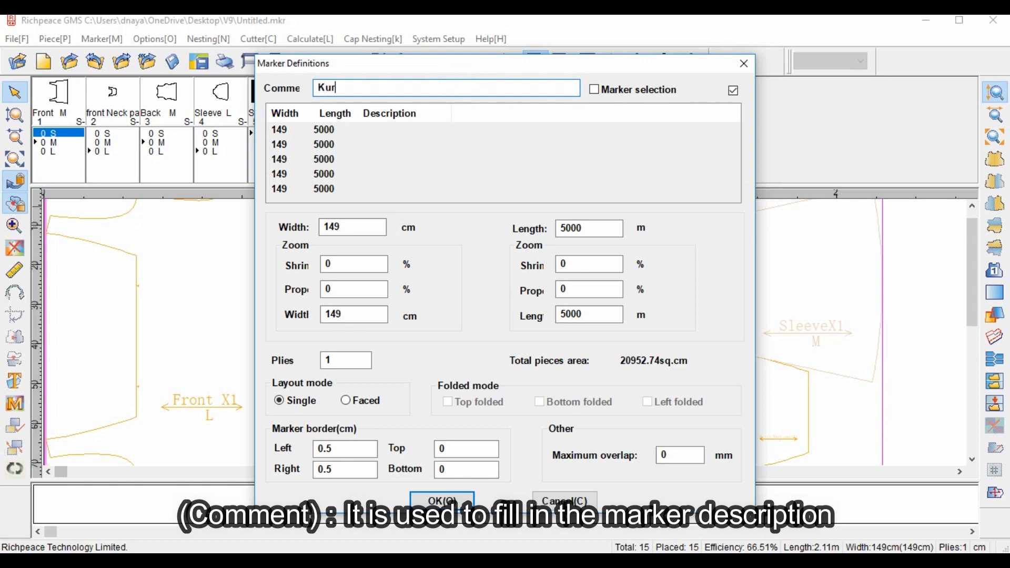
text(ti)
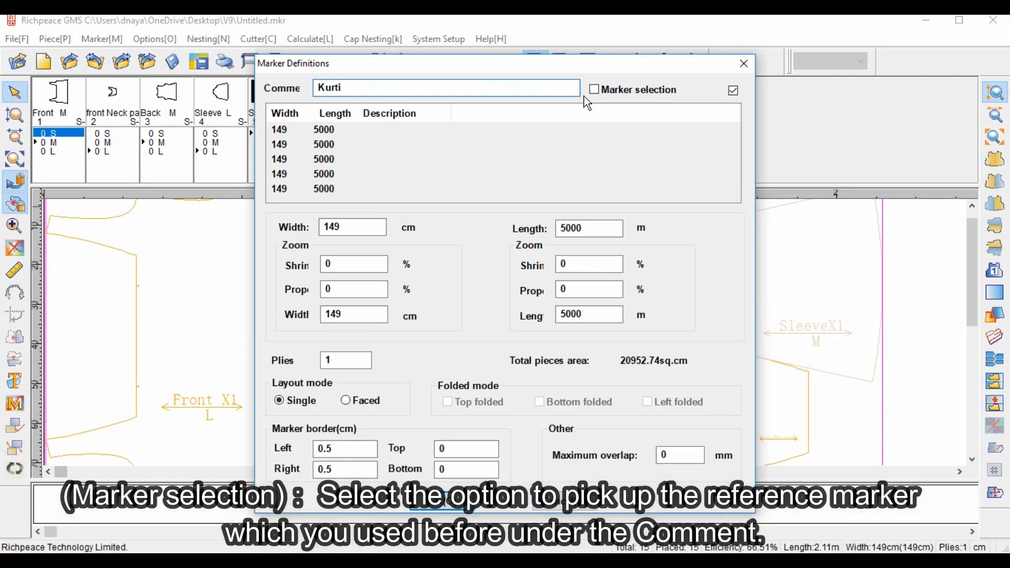
Step: Tick Marker selection, pick the first reference marker and retype the comment as 'kurti'
click(594, 90)
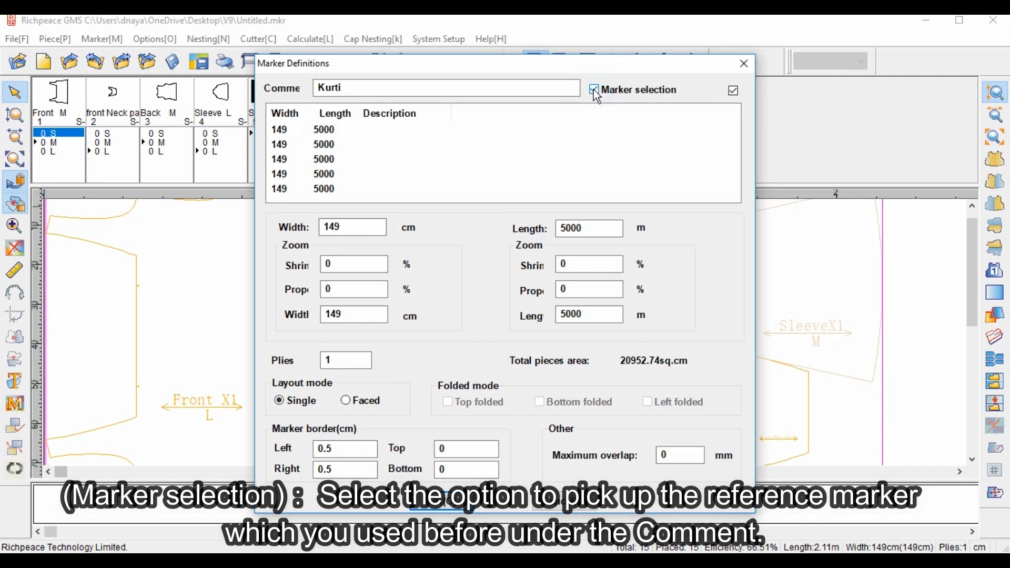
click(593, 90)
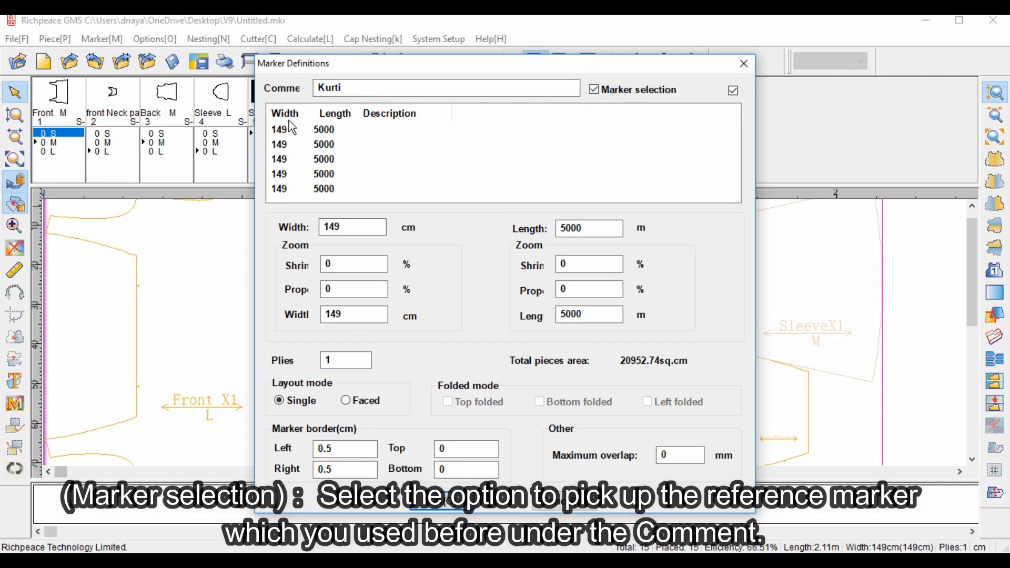
click(323, 129)
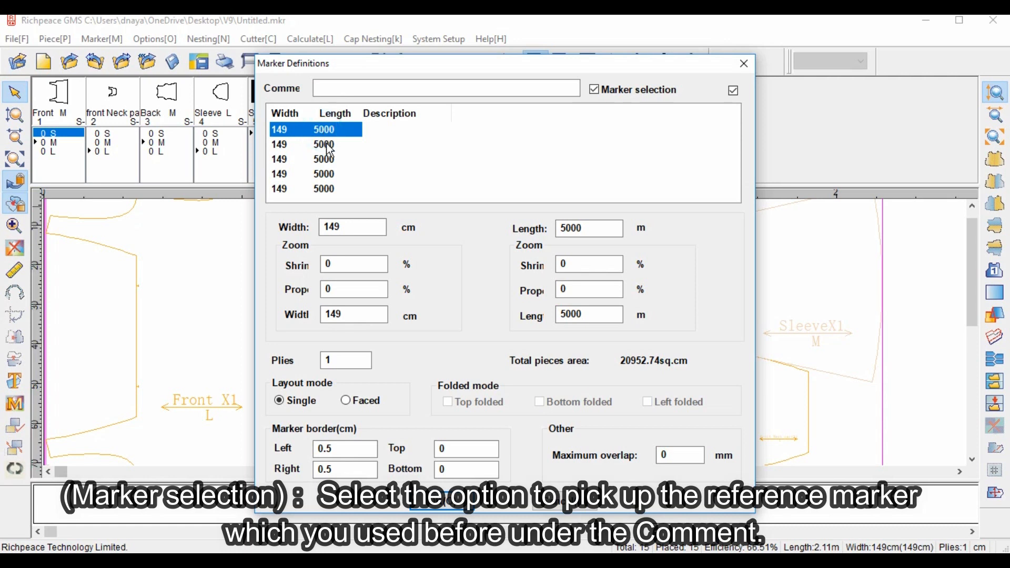
click(447, 89)
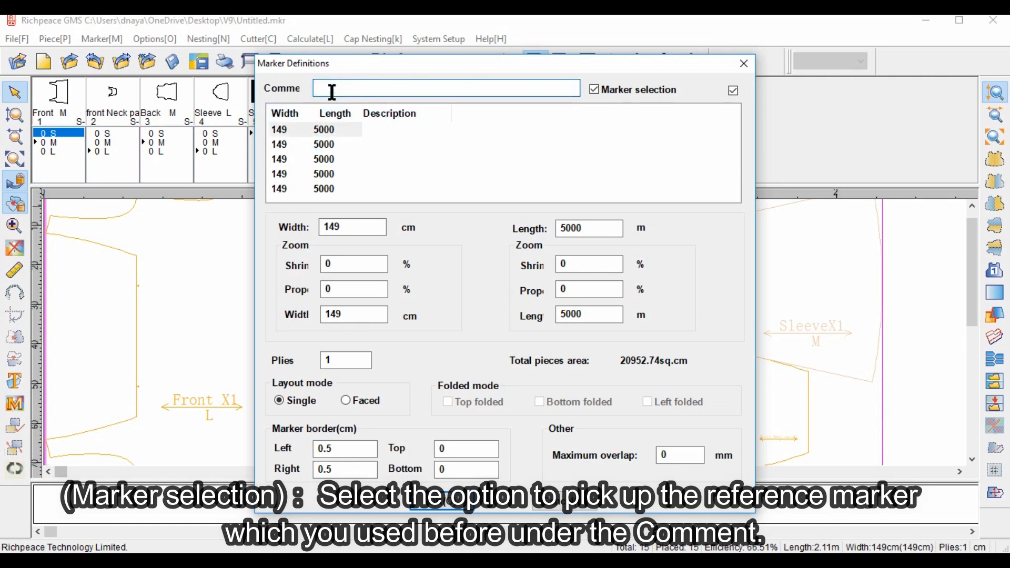
text(ku)
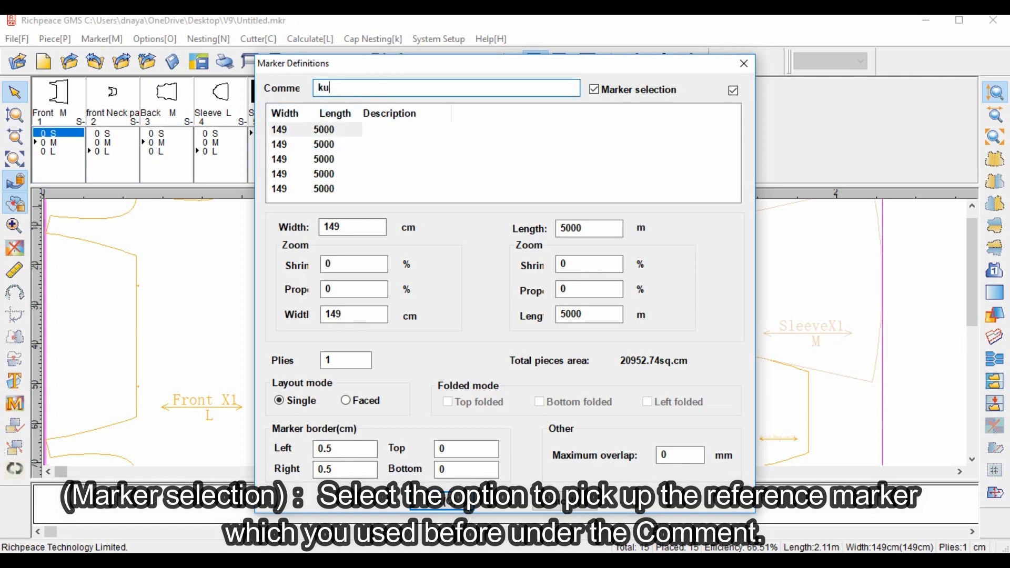
text(rtu)
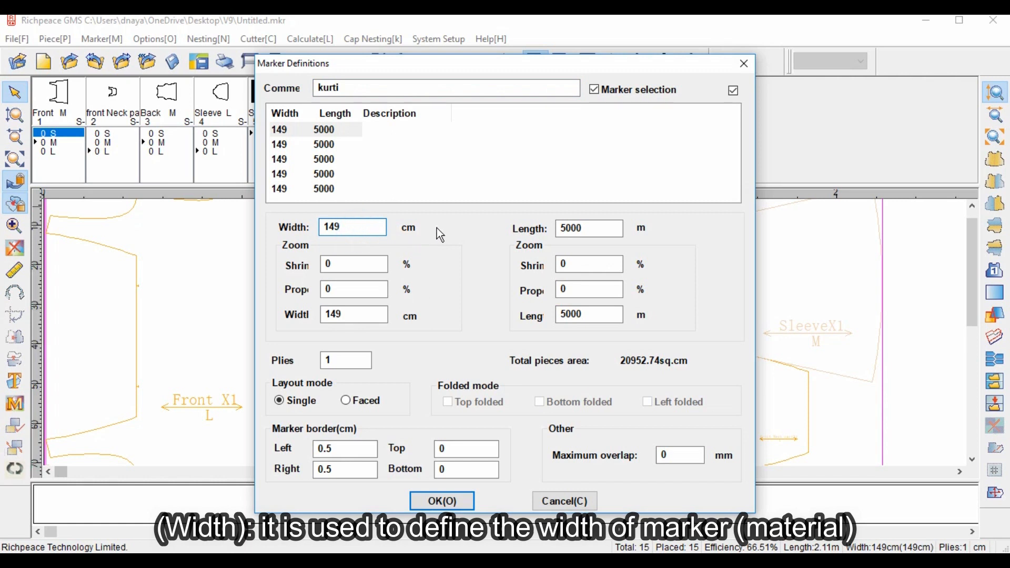
click(351, 228)
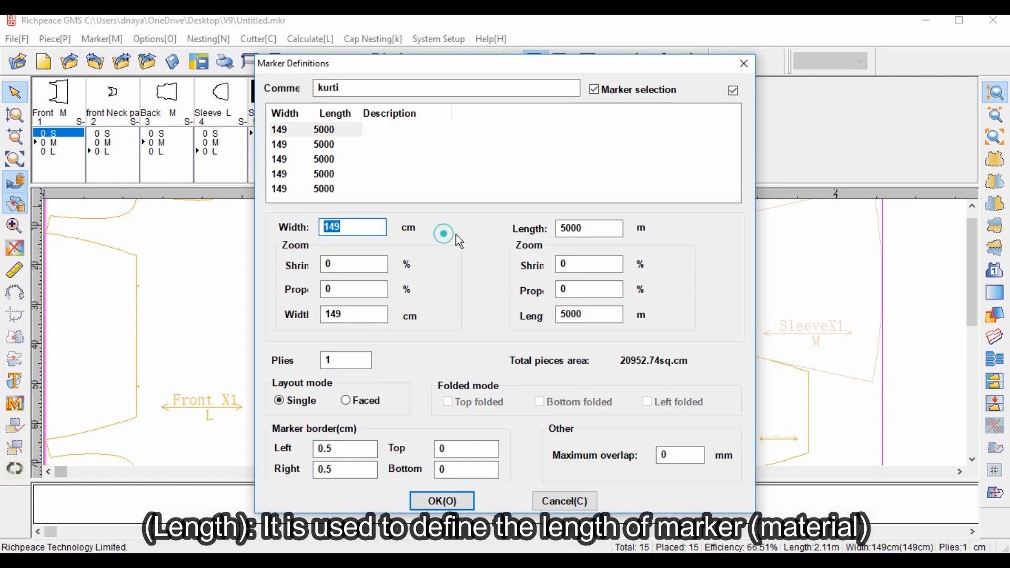
click(589, 227)
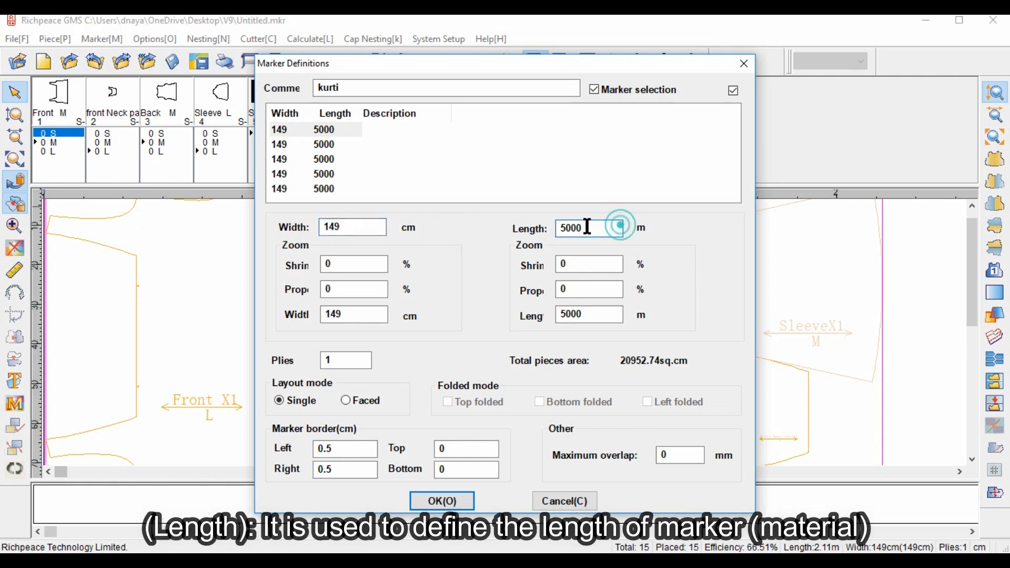
triple_click(570, 228)
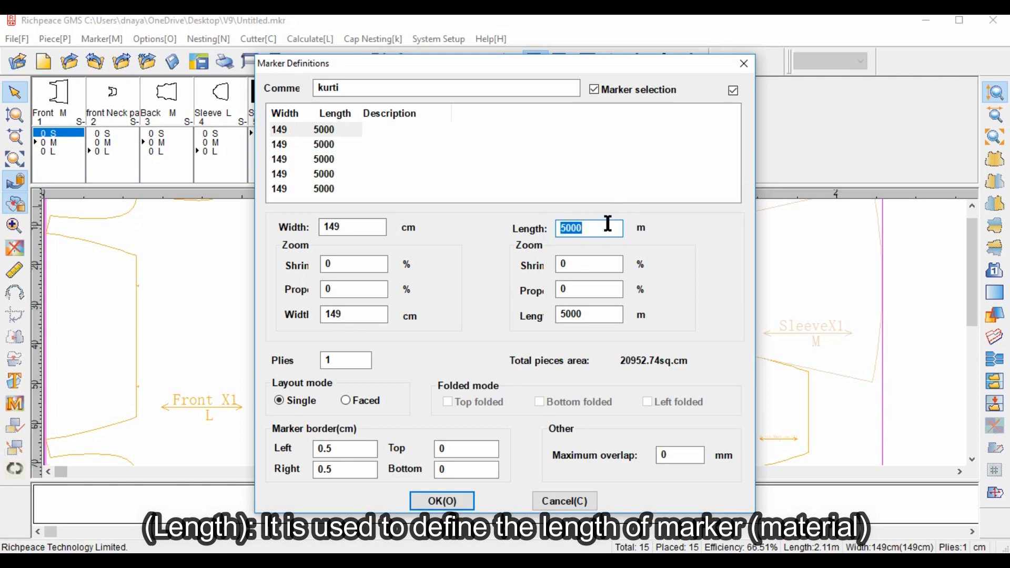
mouse_move(438, 280)
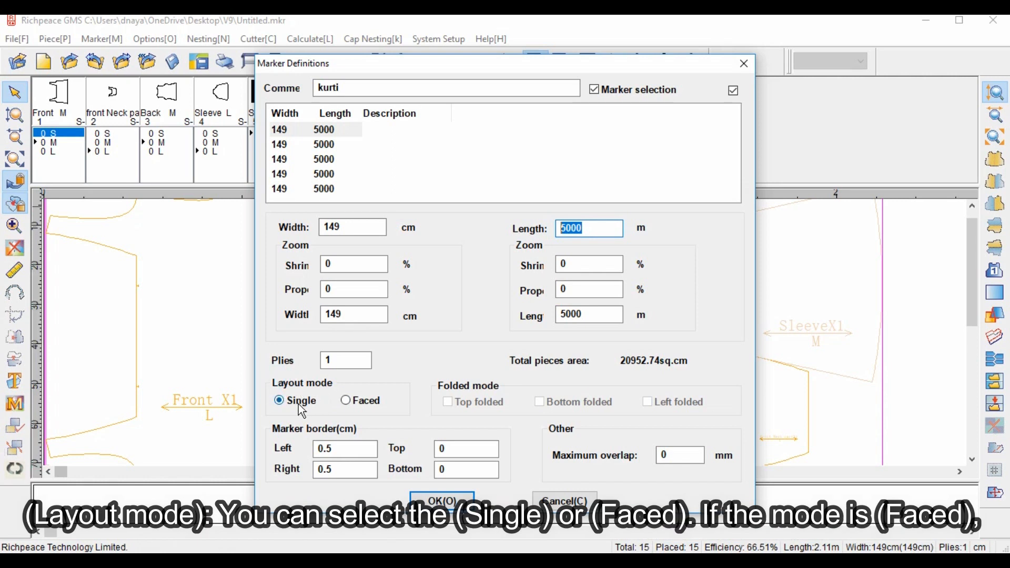
Step: Try Faced layout with top, bottom and left folded ticked, then return to Single layout
click(346, 400)
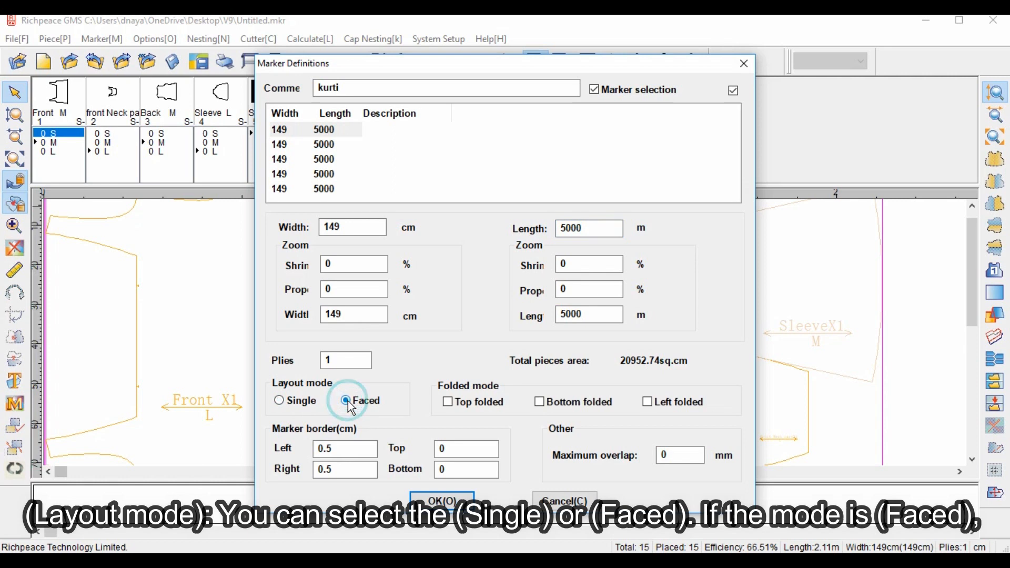
click(347, 400)
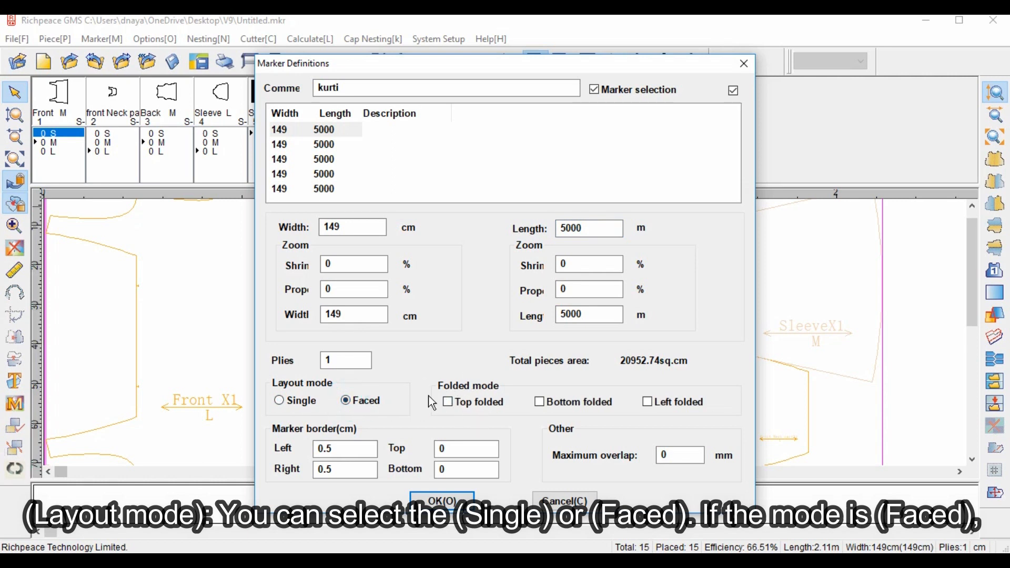
click(448, 401)
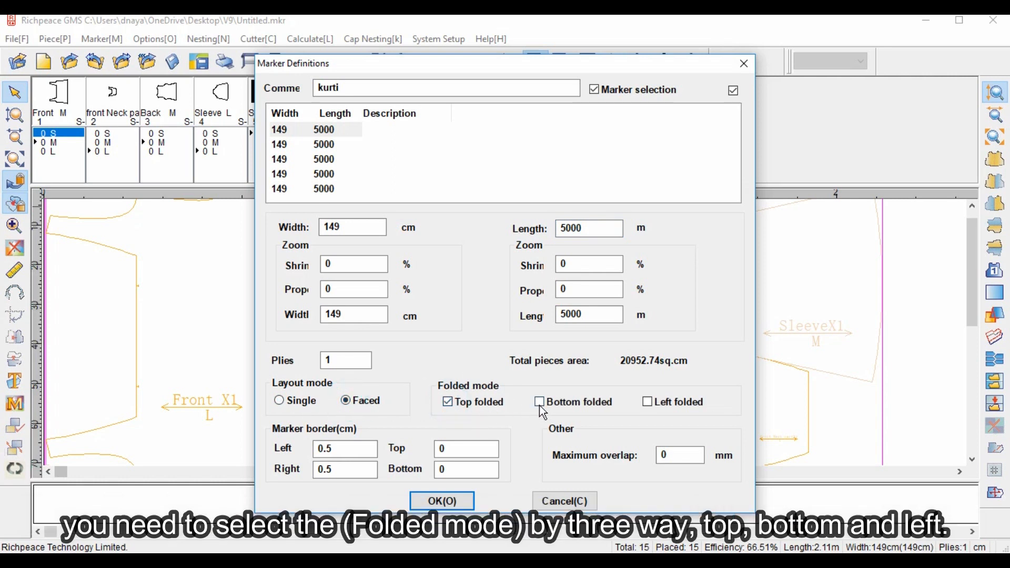
click(648, 401)
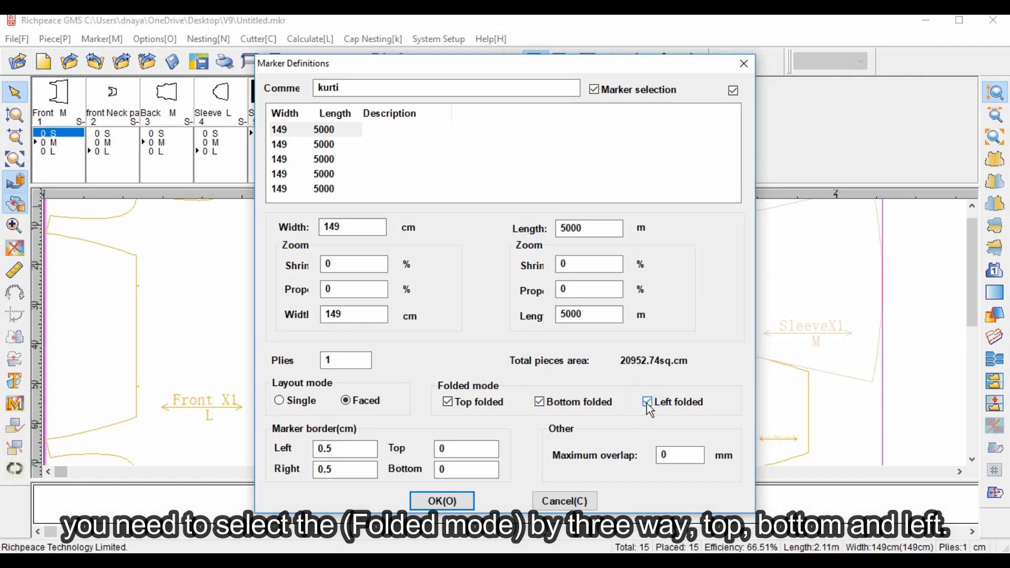
click(647, 401)
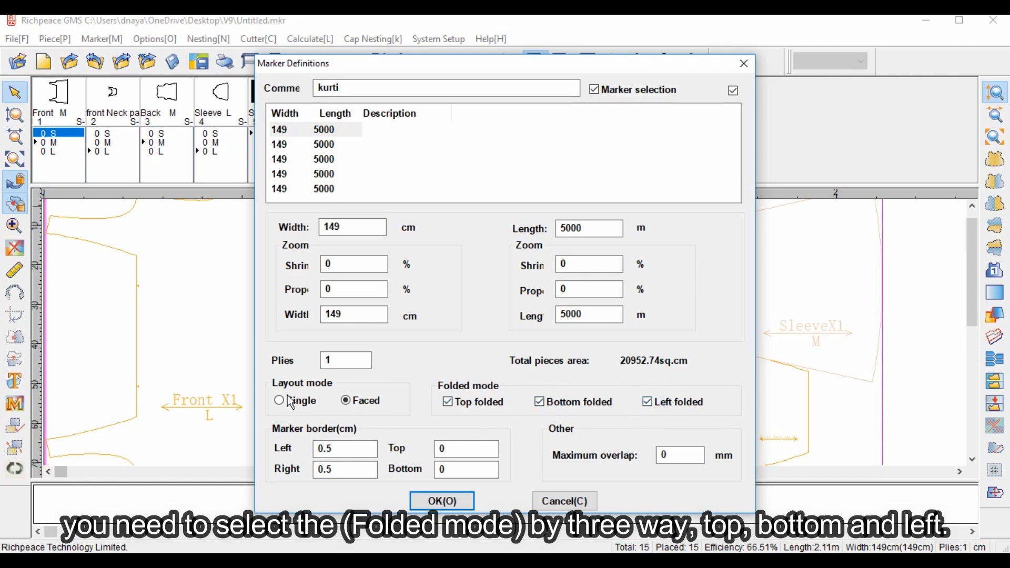
click(279, 400)
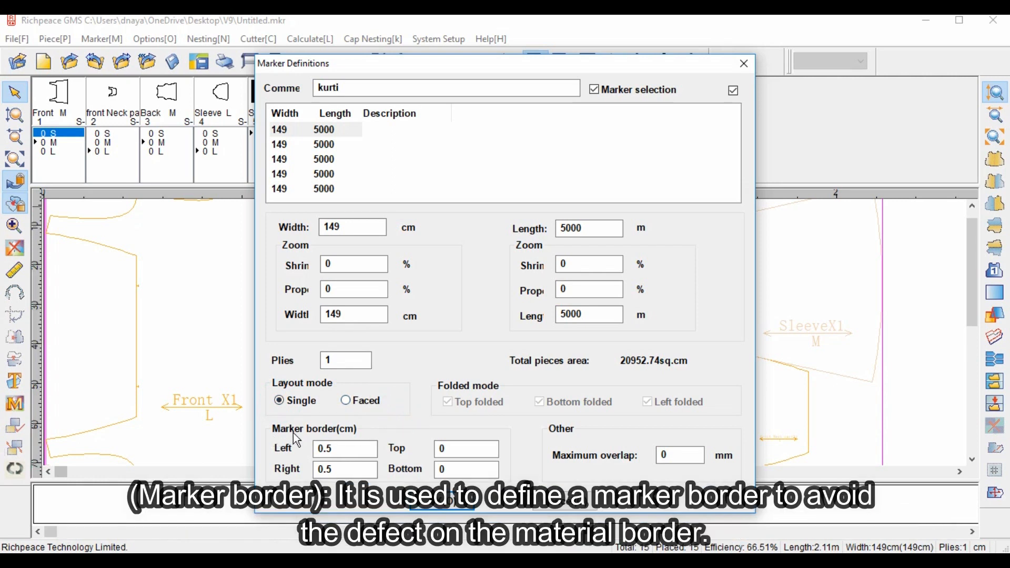
Step: Set the left and right marker borders to .25 cm
click(345, 449)
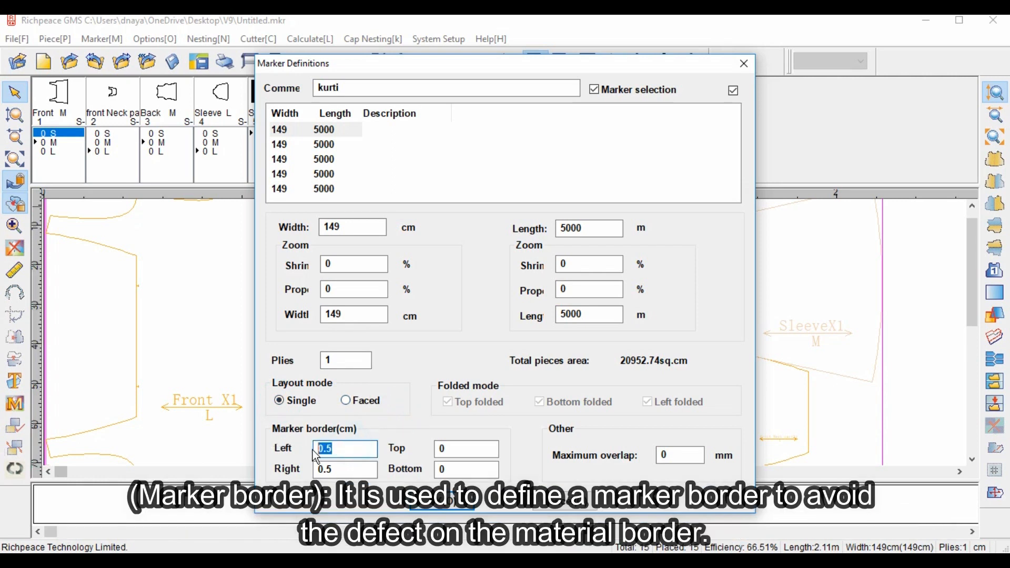
text(.2)
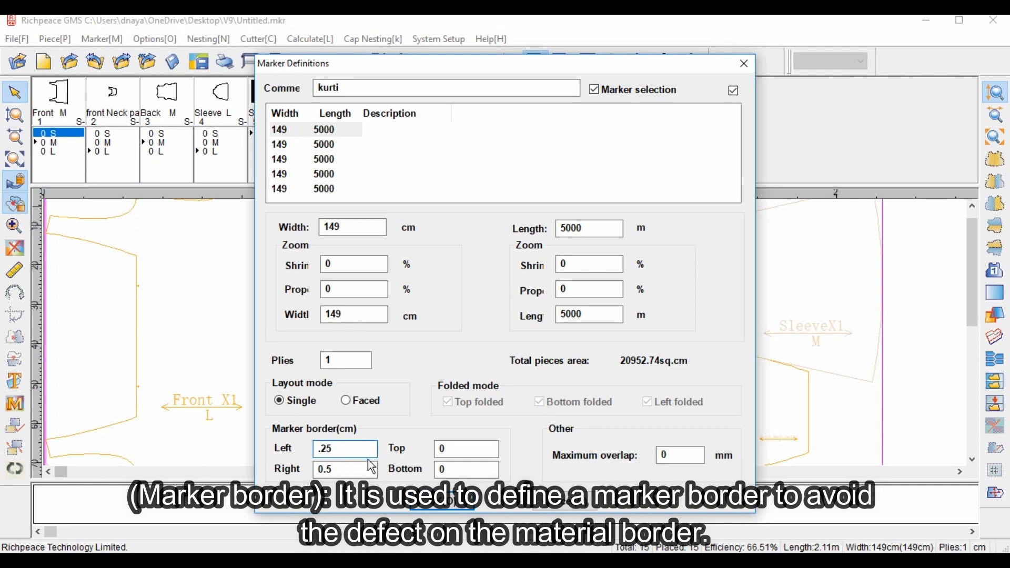
text(.25)
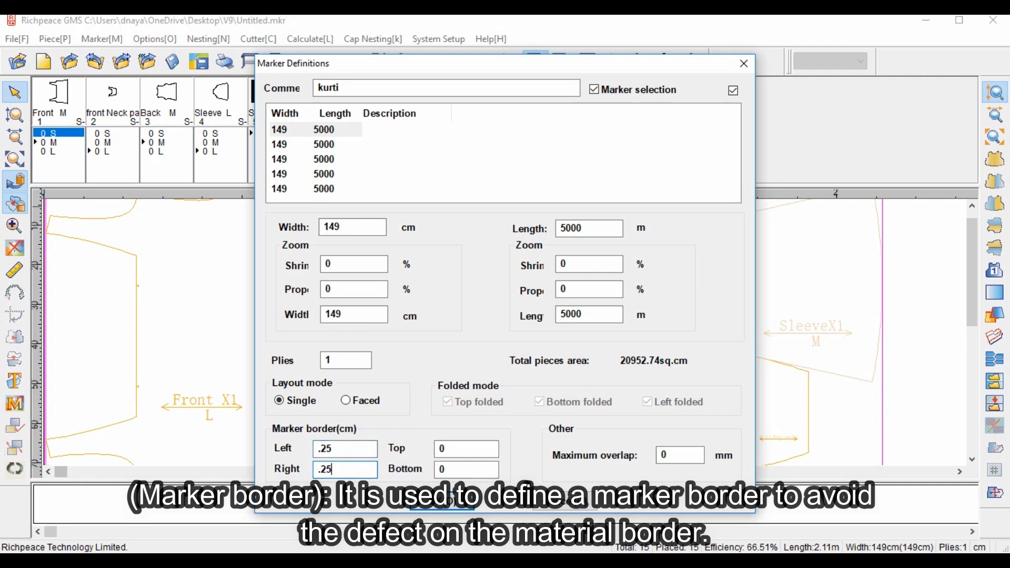